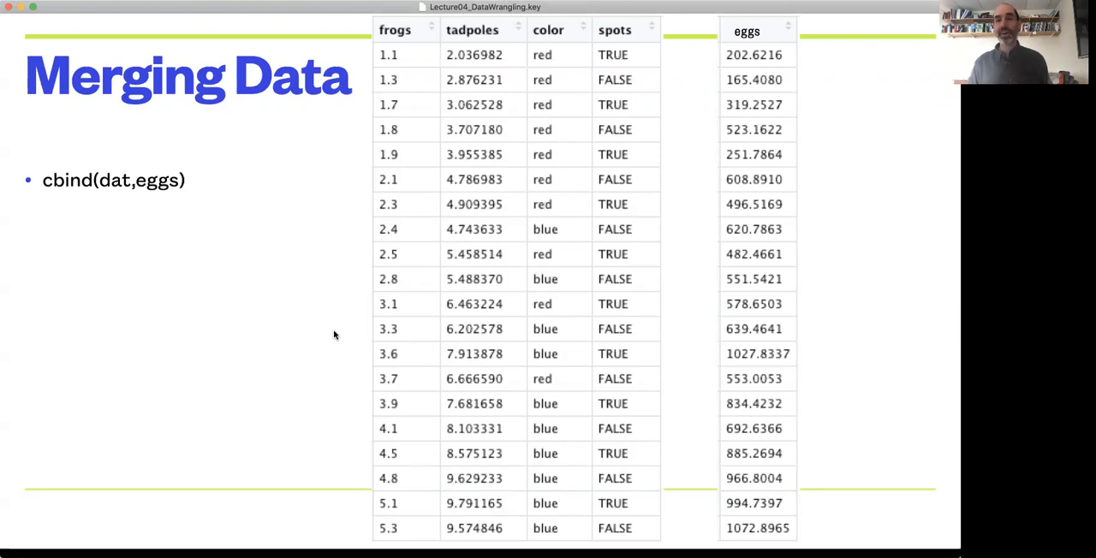
mouse_move(440, 260)
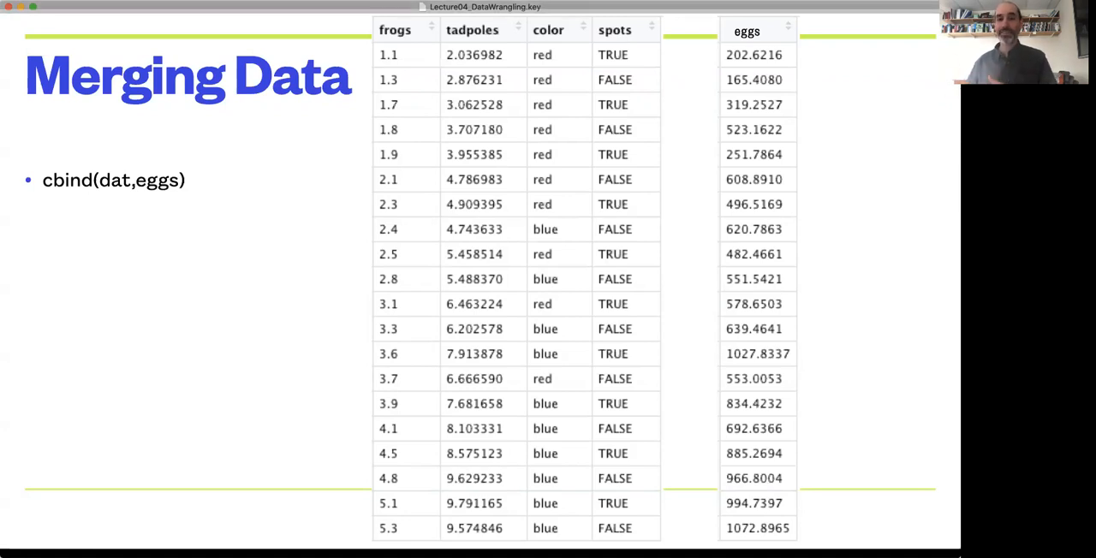
mouse_move(732, 332)
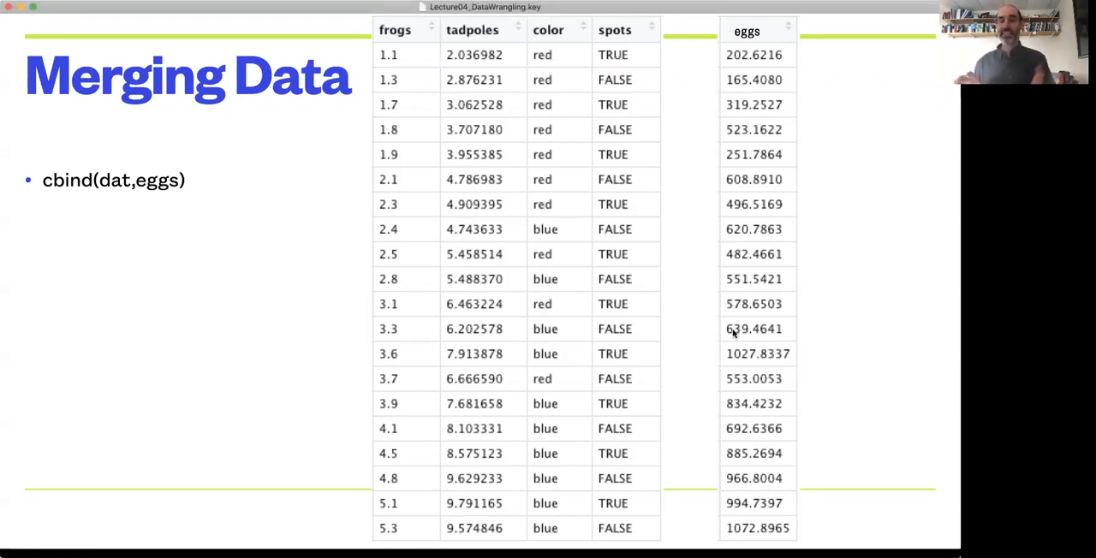
mouse_move(744, 199)
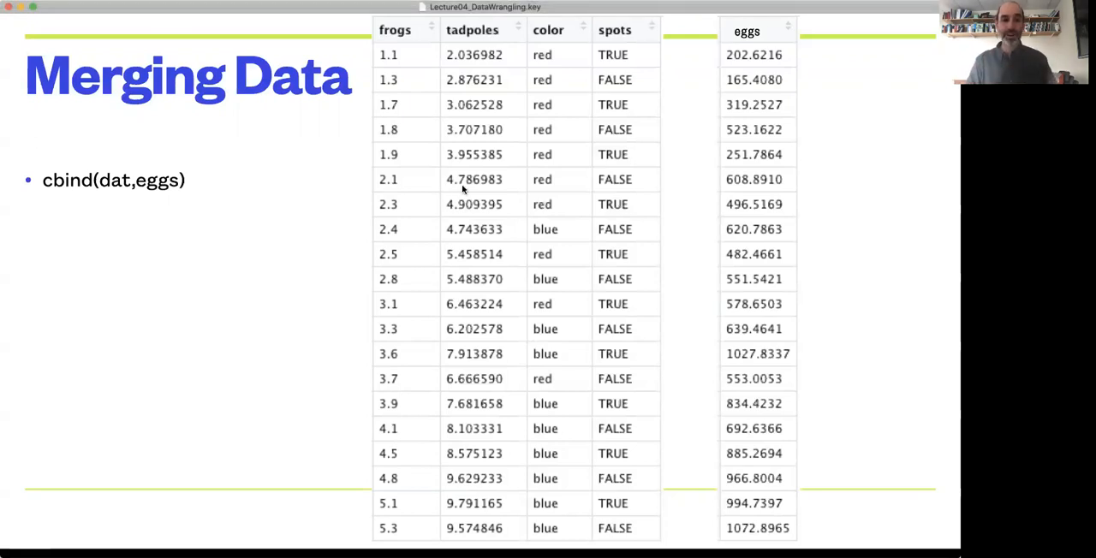
mouse_move(409, 291)
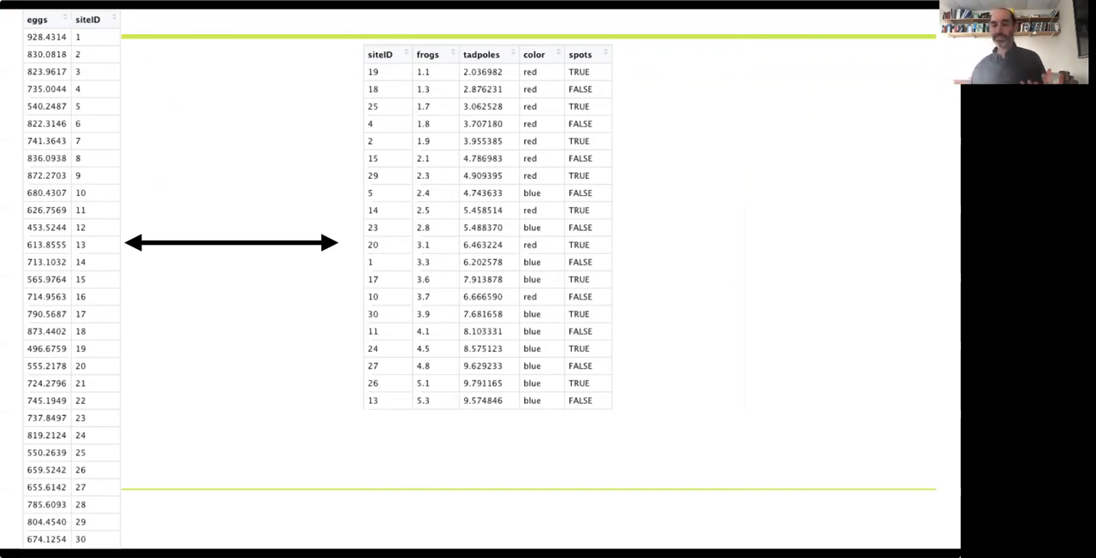
mouse_move(345, 318)
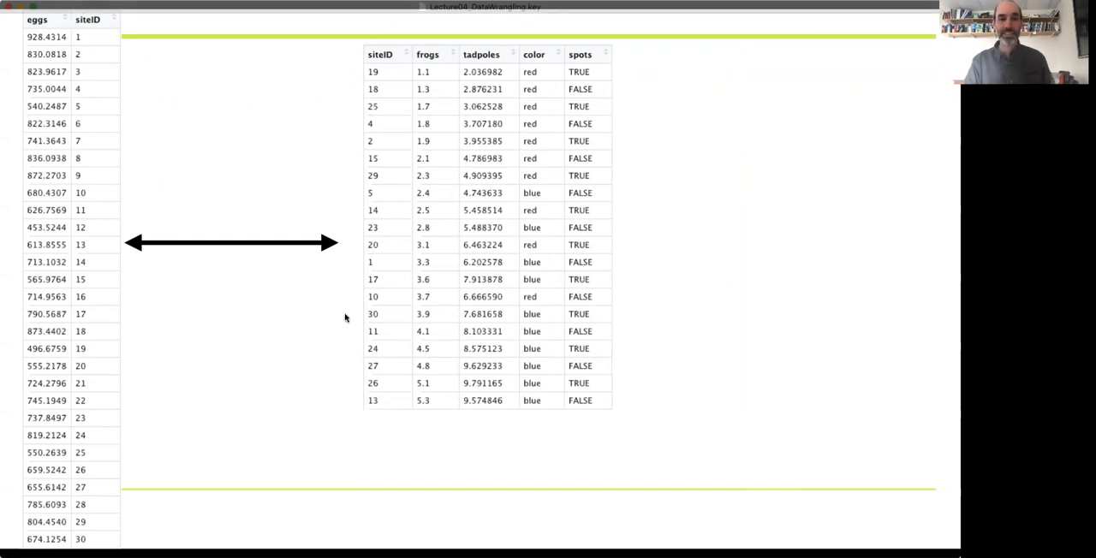
mouse_move(466, 154)
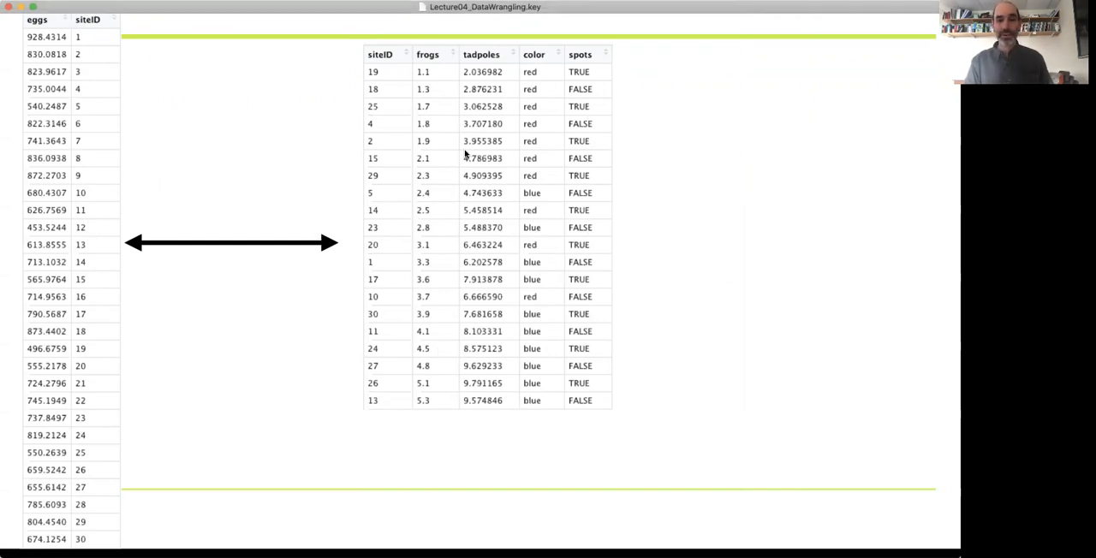
mouse_move(455, 226)
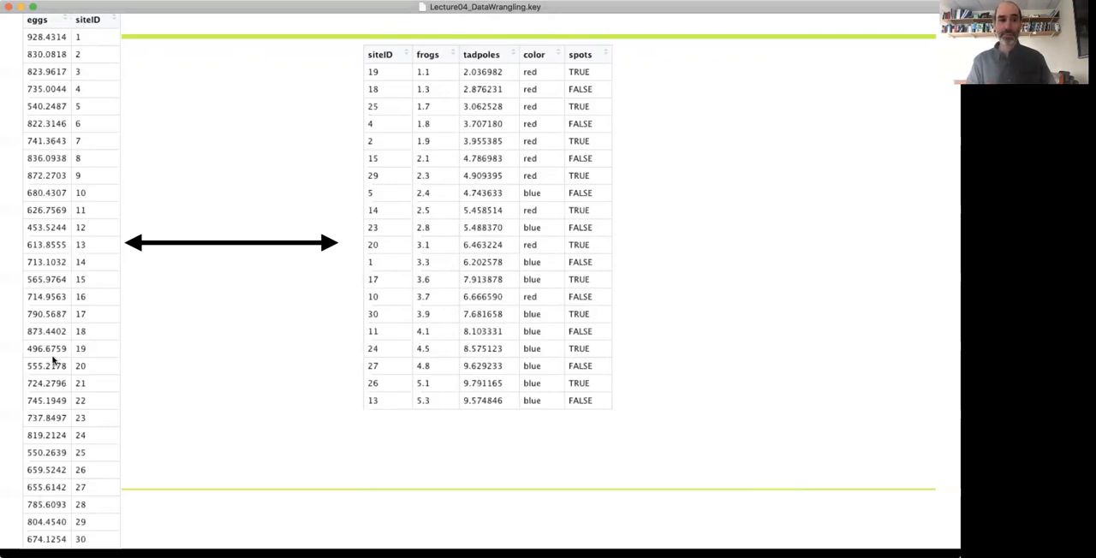
mouse_move(110, 411)
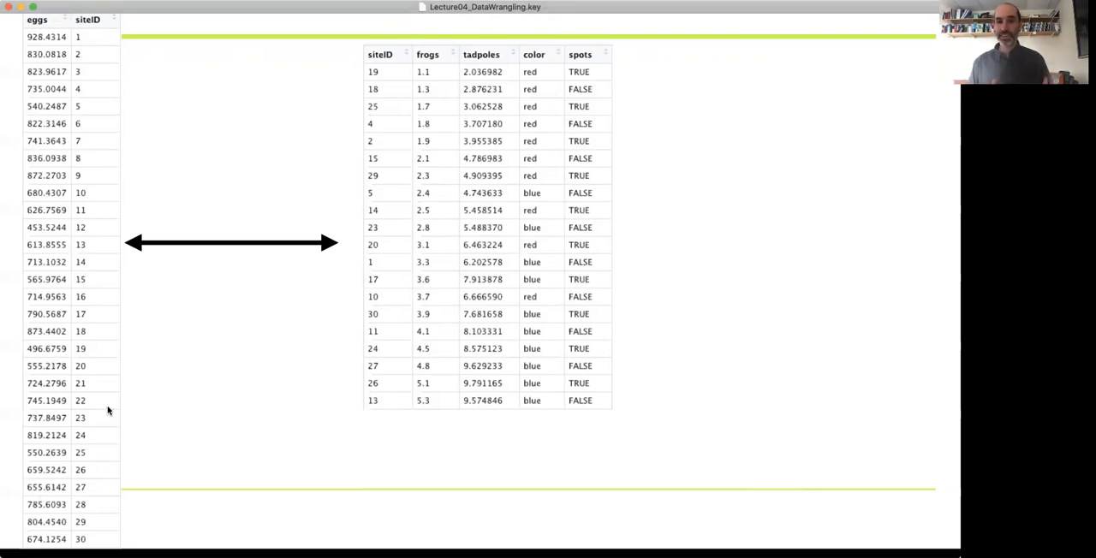
mouse_move(151, 334)
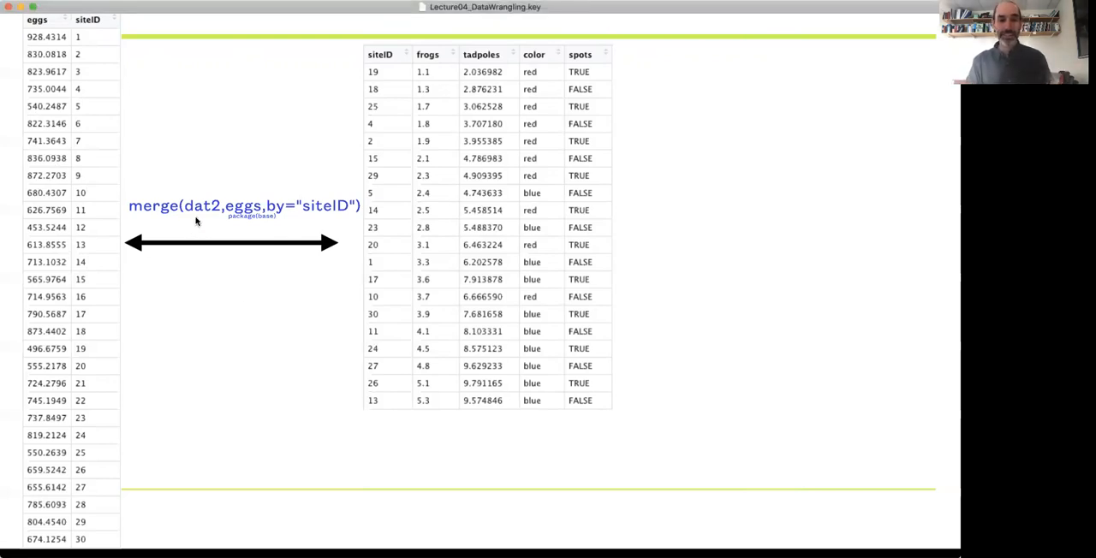
mouse_move(202, 236)
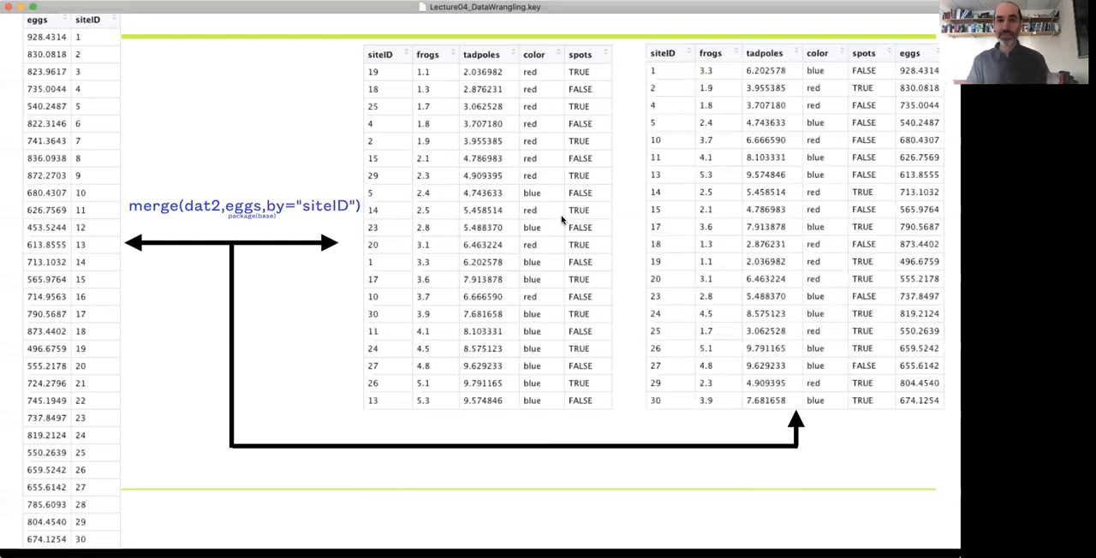
mouse_move(688, 156)
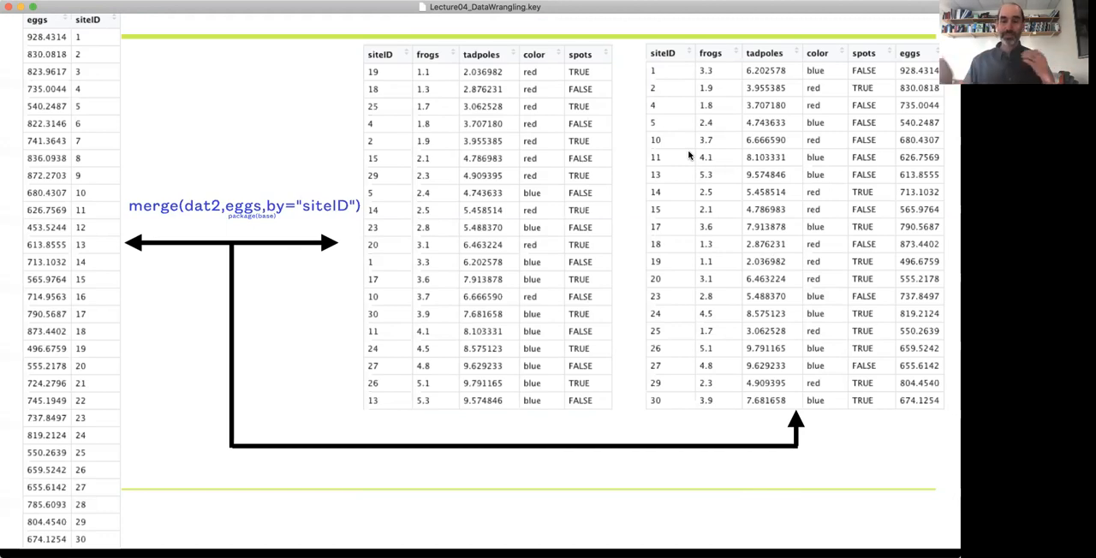
mouse_move(481, 173)
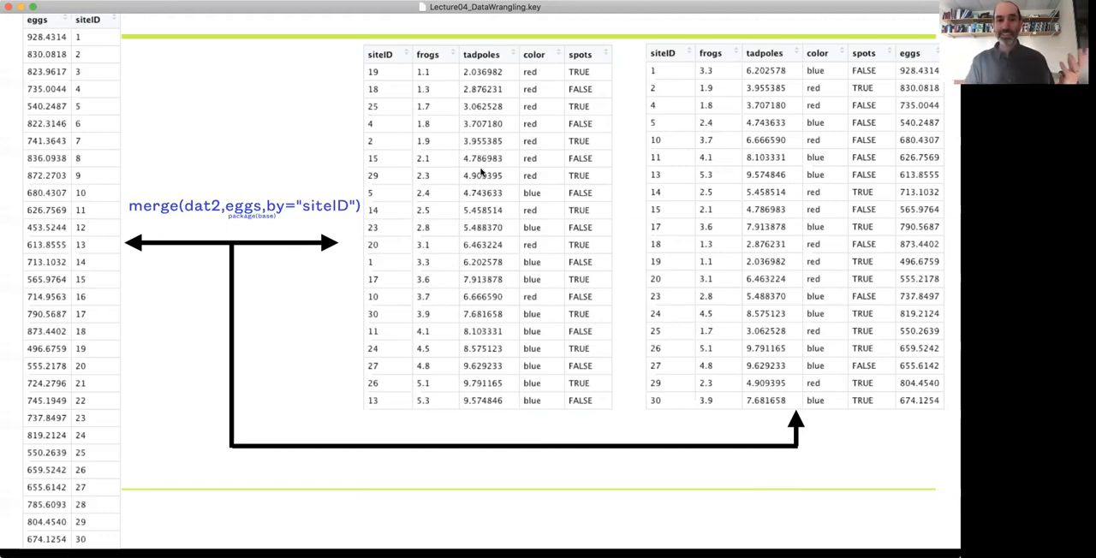
mouse_move(481, 178)
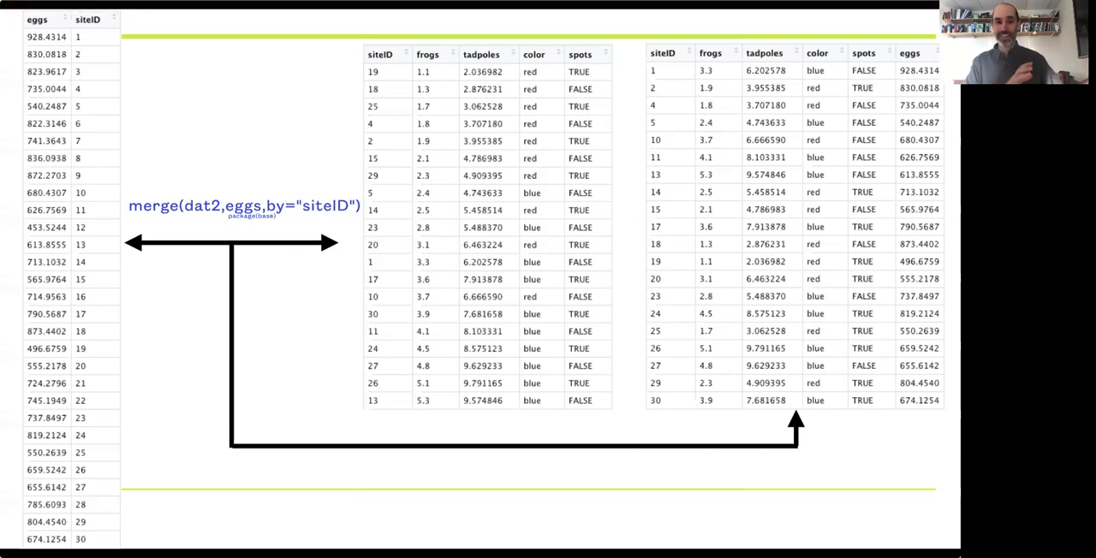
mouse_move(476, 179)
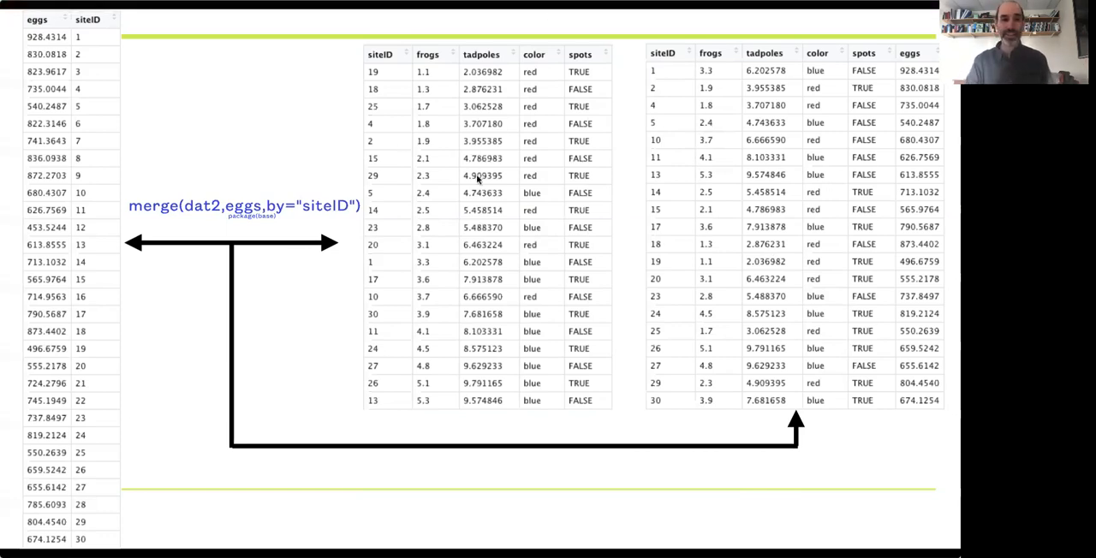
mouse_move(658, 233)
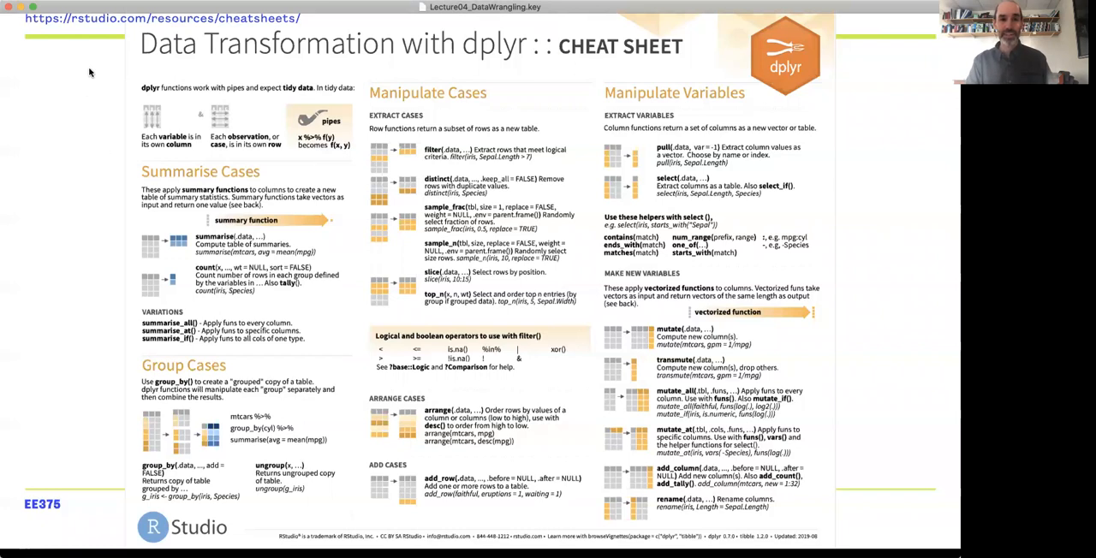
mouse_move(151, 20)
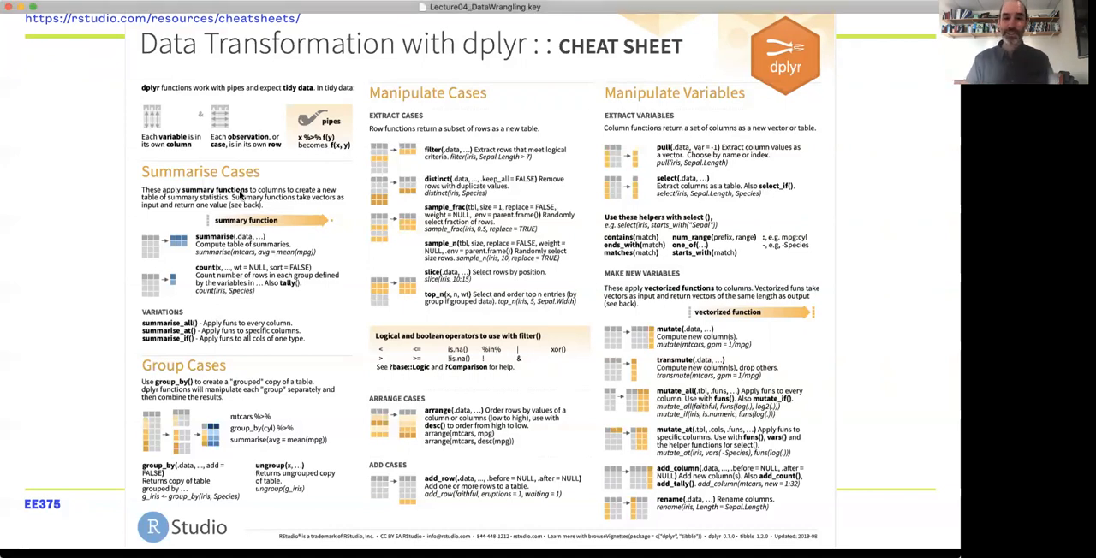
mouse_move(560, 366)
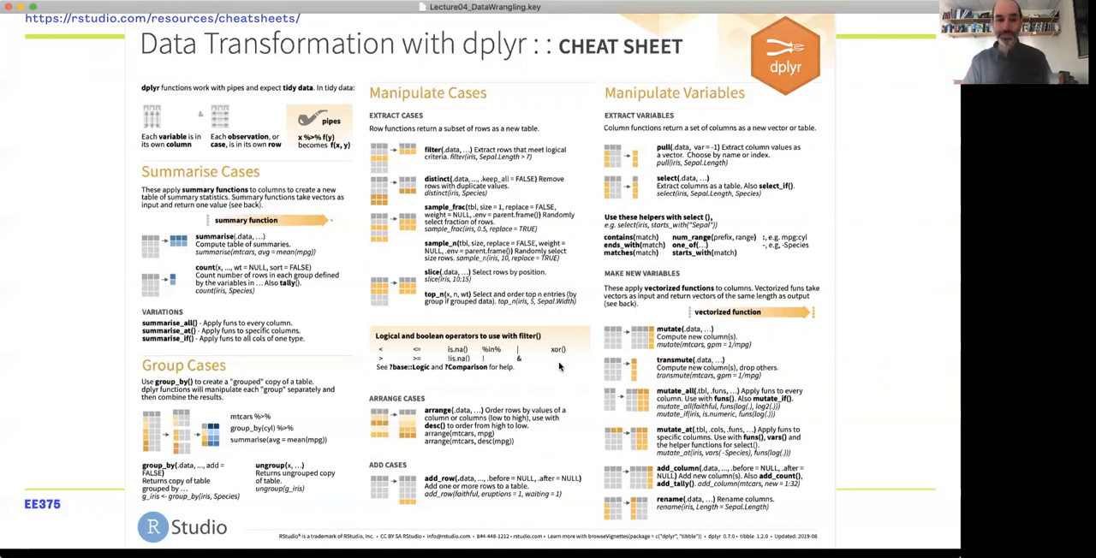